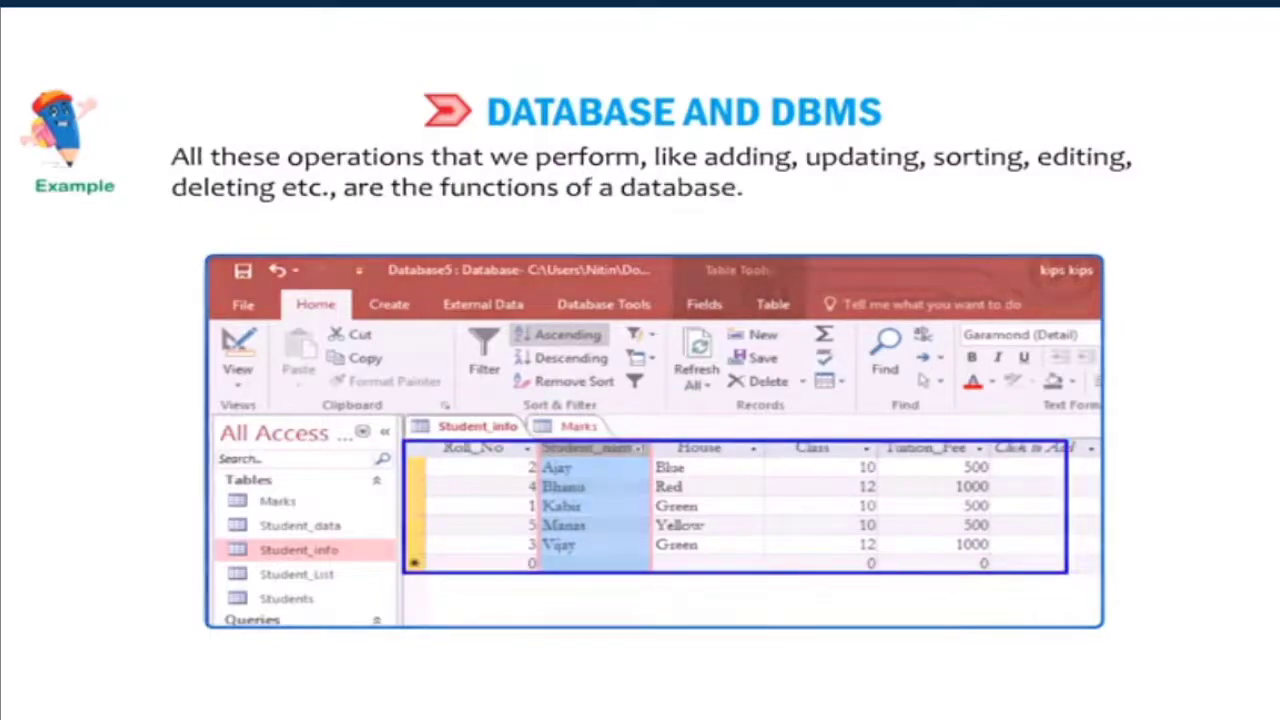
Step: Advance the slideshow from the Database and DBMS example to the Quick Quiz slide
key("Right")
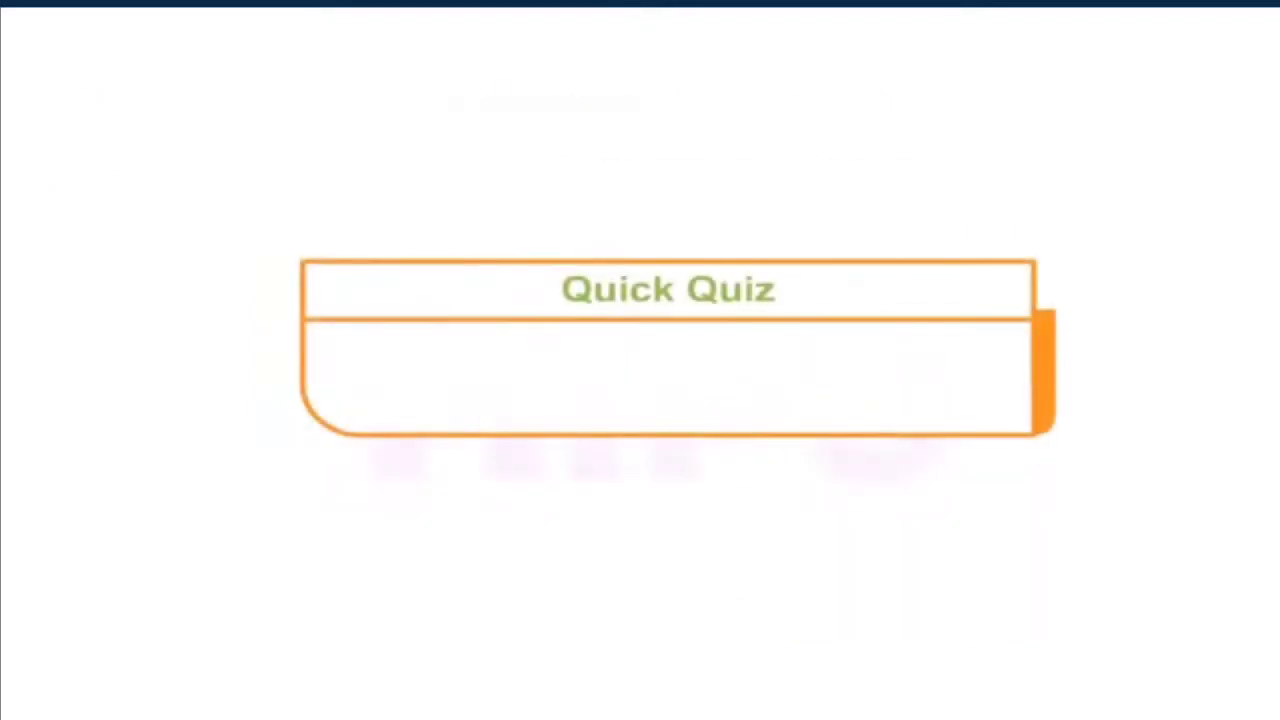
Step: Let the Quick Quiz question text 'Give any re...' begin appearing on the slide
type("Give any re")
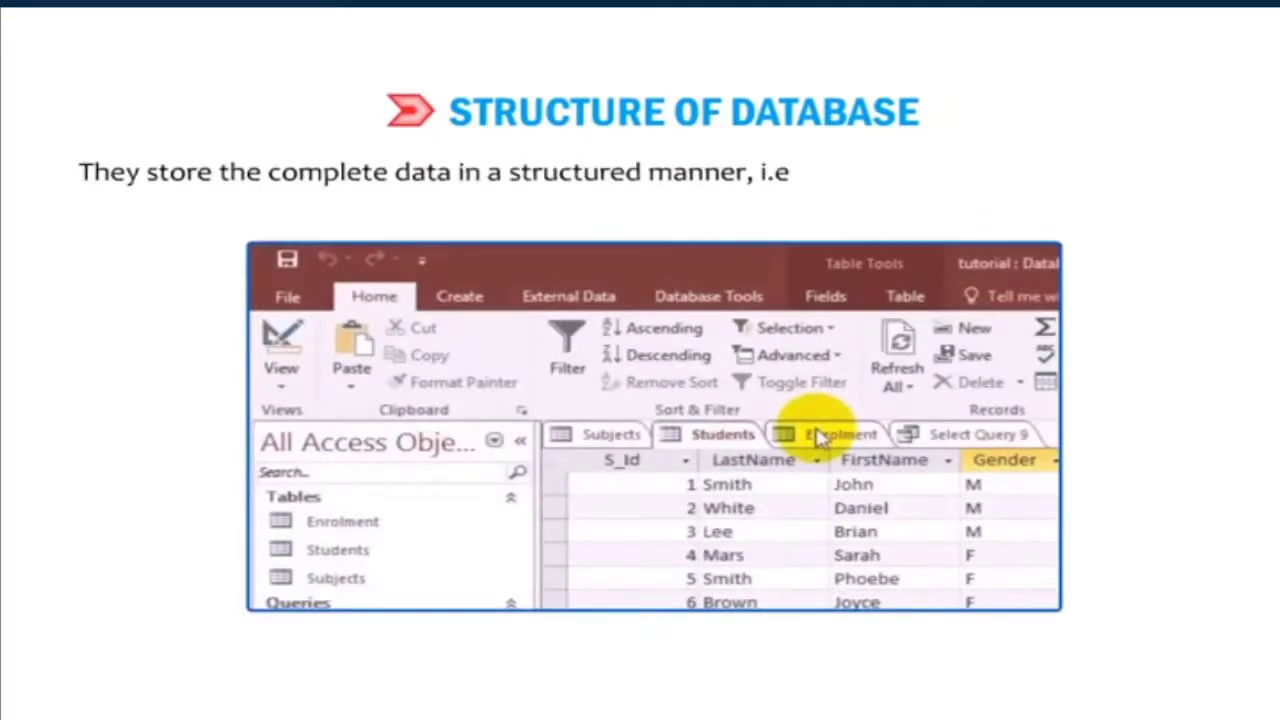
Step: Complete the Structure of Database sentence: data stored 'in the form of rows and columns.'
type(", in the form of rows and columns.")
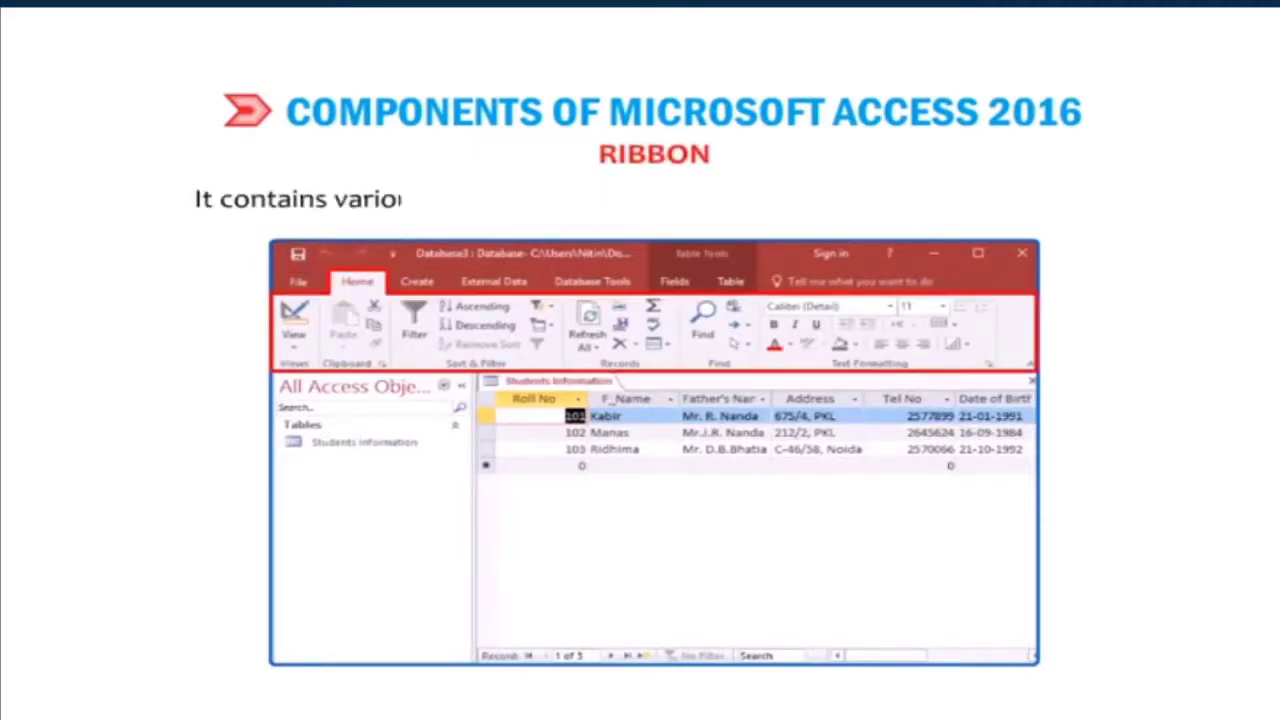
Step: Show the Ribbon description about its tabs, each with several groups
type("us tabs, each with several g")
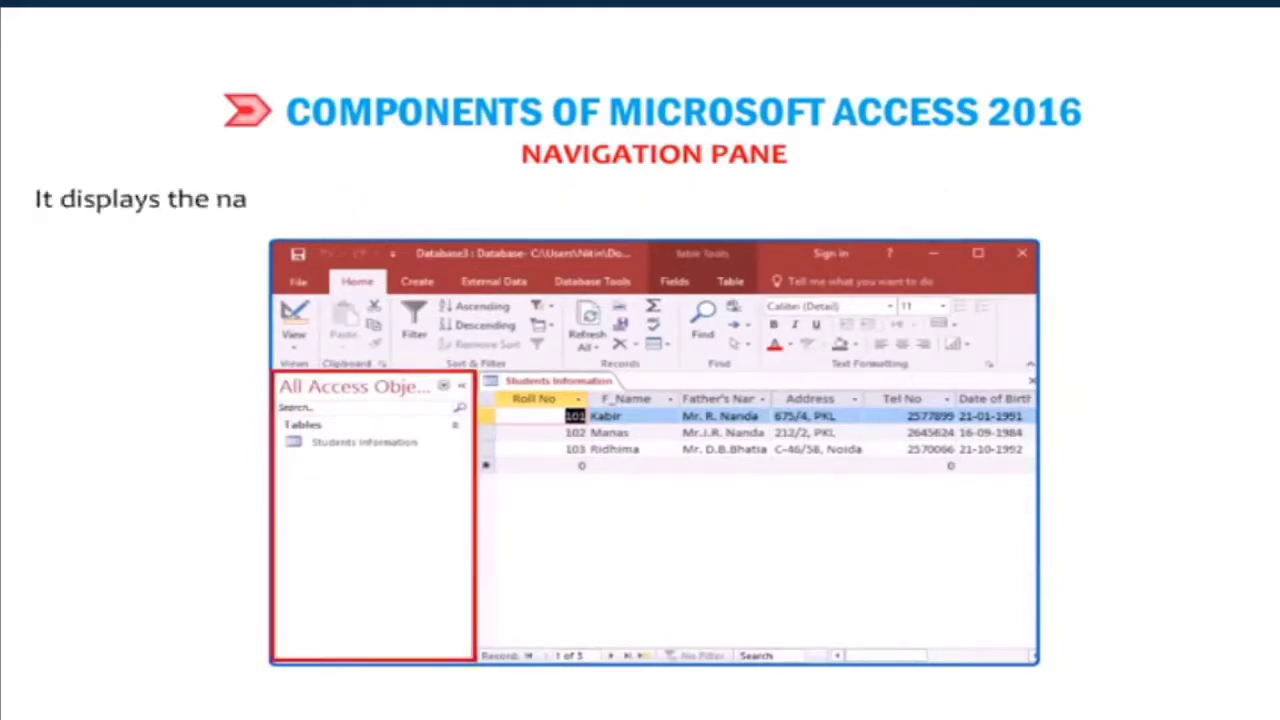
Step: Show the Navigation Pane description about the objects used in the database
type("me of the objects used in the dat")
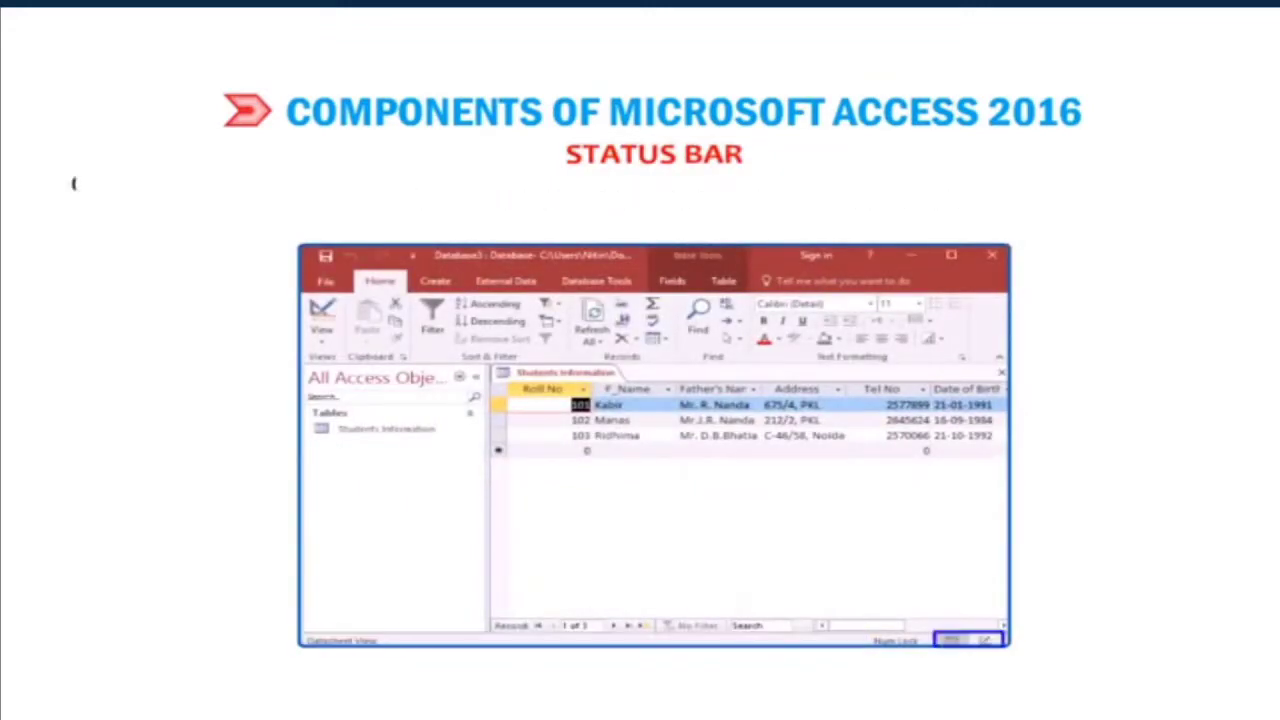
Step: Show the status bar sentences: current view name on the extreme left, four views on the right
type("On its extreme left, it displays the name of the current view, and c")
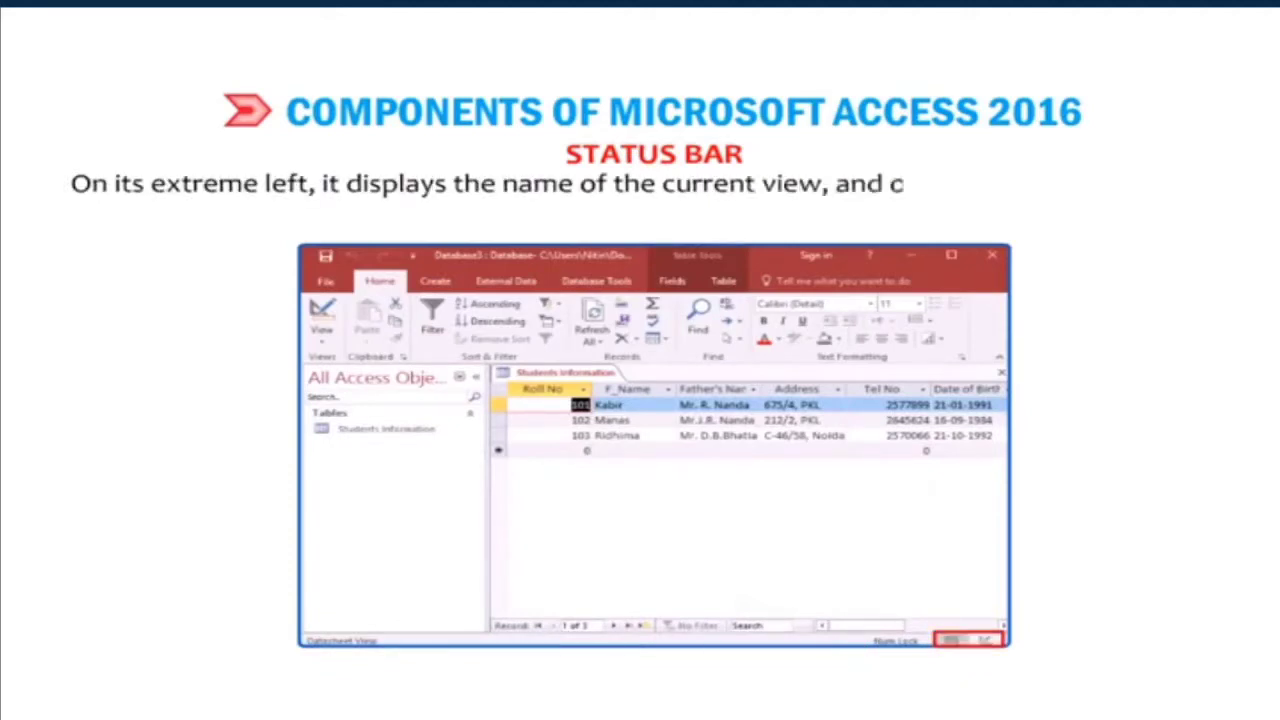
type("on its right, it displays four Vi")
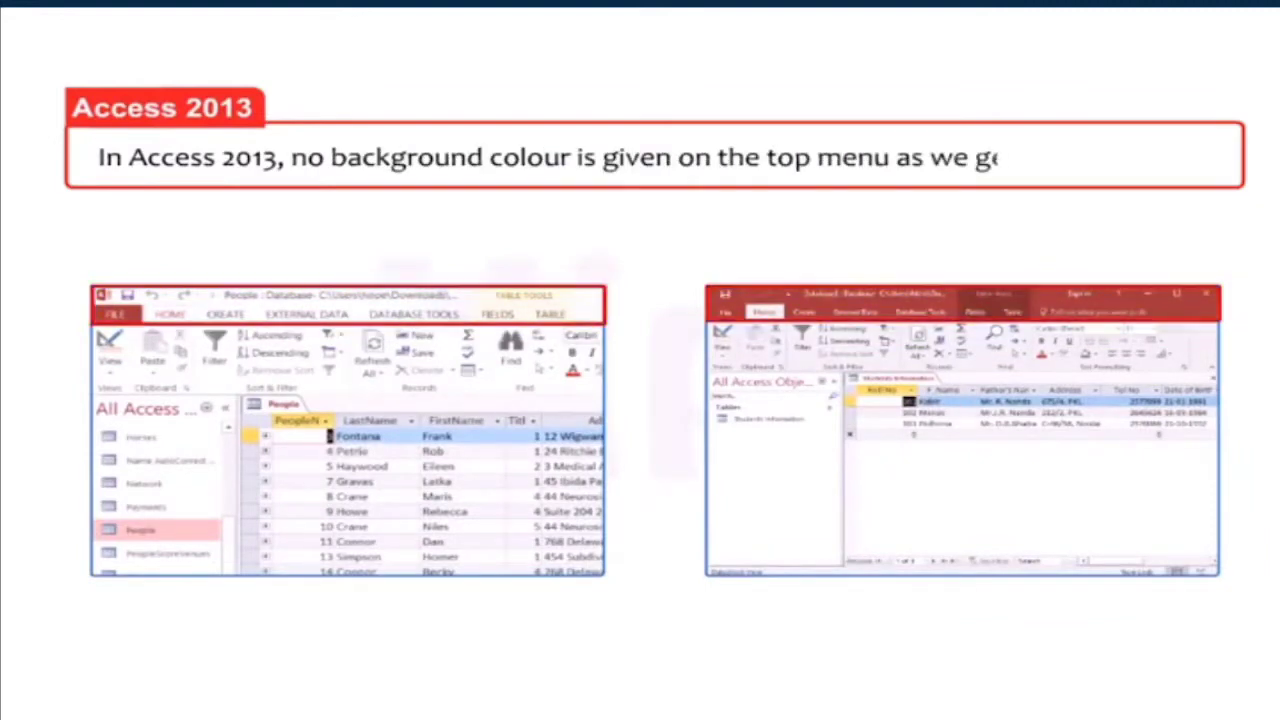
Step: Finish the Access 2013 comparison sentence ending '...in Access 2016.'
type("et in Access 2016.")
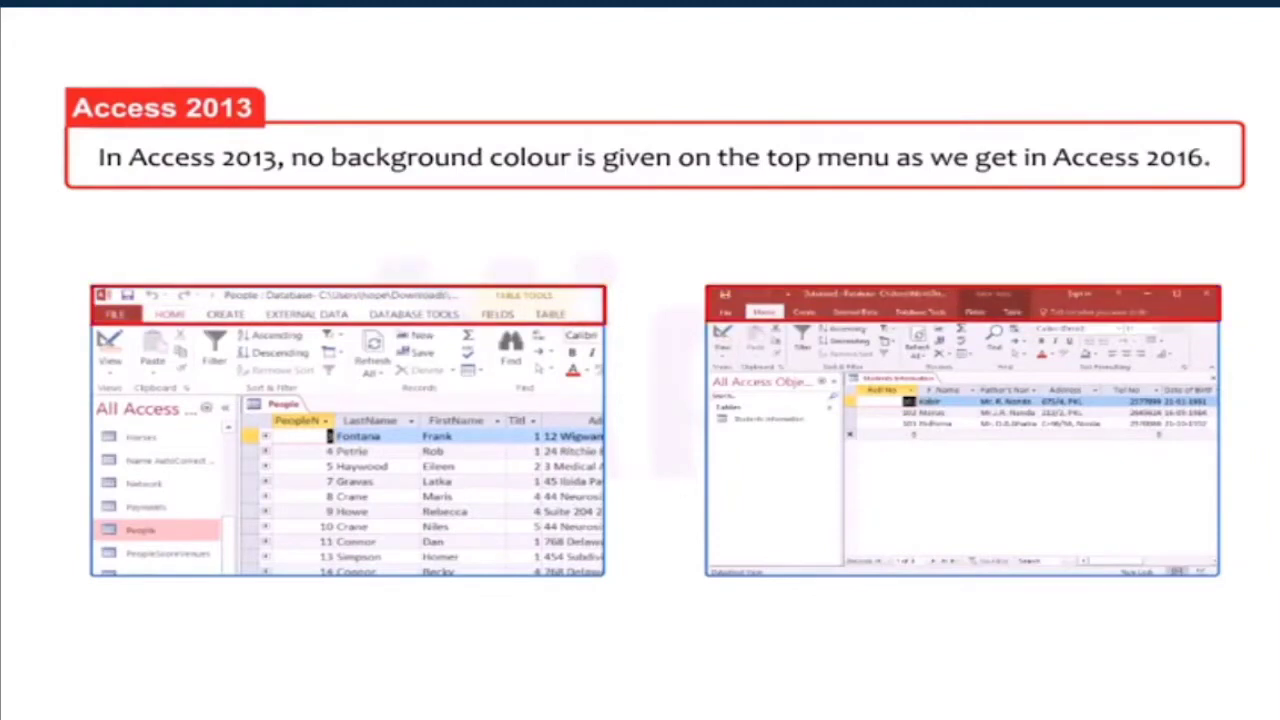